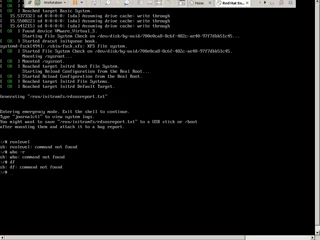
type("fdisk")
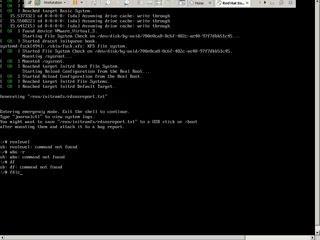